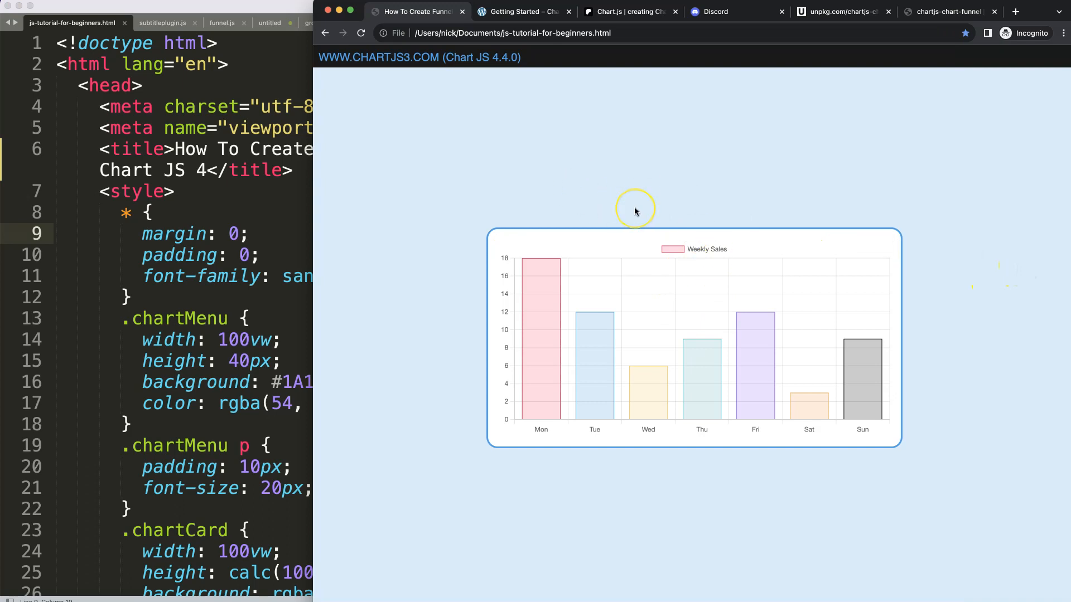
{"action": "mouse_move", "coordinate": [659, 323]}
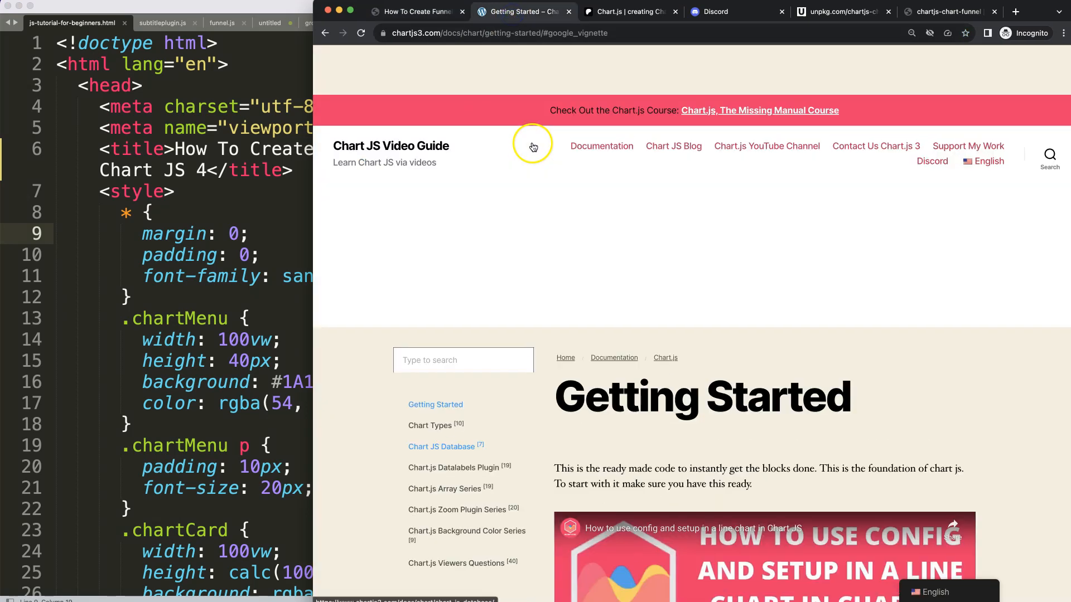
- Scroll through the Chart.js Getting Started starter code, then switch to the Patreon page
{"action": "scroll", "scroll_direction": "down", "scroll_amount": 3}
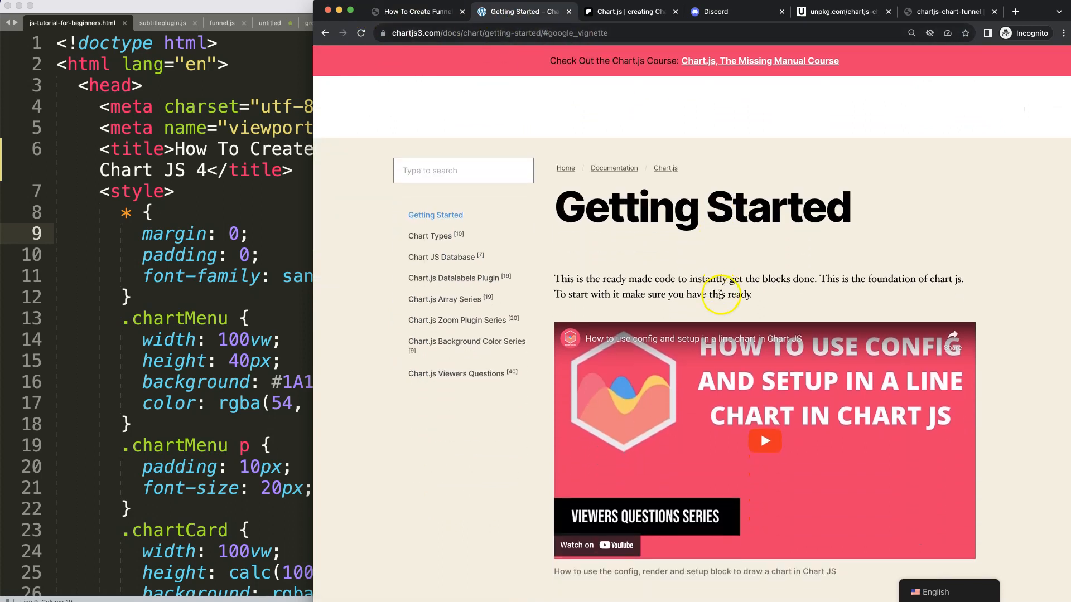
{"action": "scroll", "scroll_direction": "down", "scroll_amount": 3}
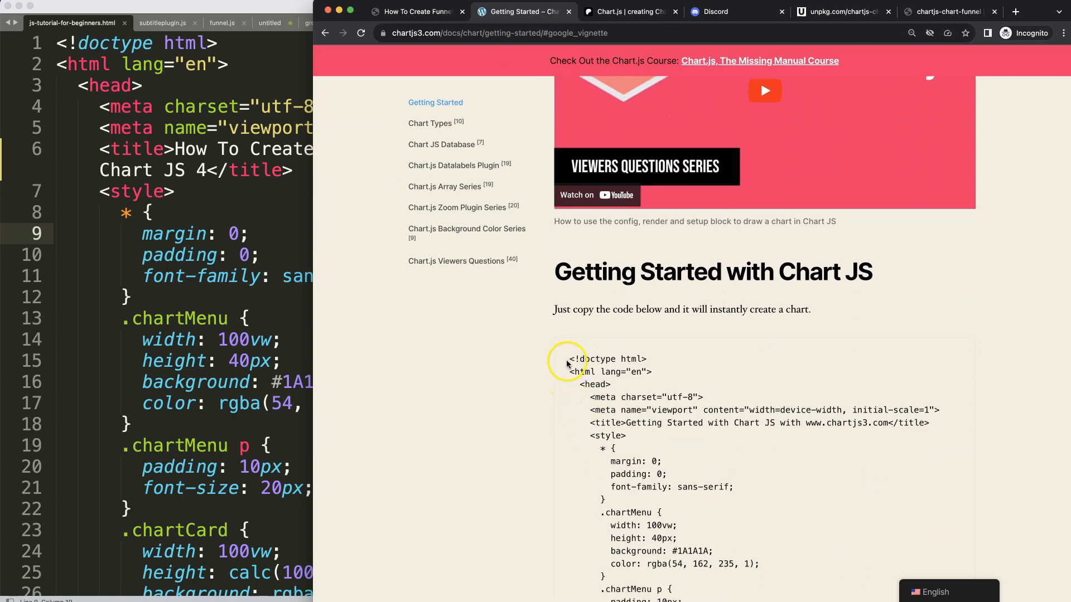
{"action": "scroll", "scroll_direction": "down", "scroll_amount": 3}
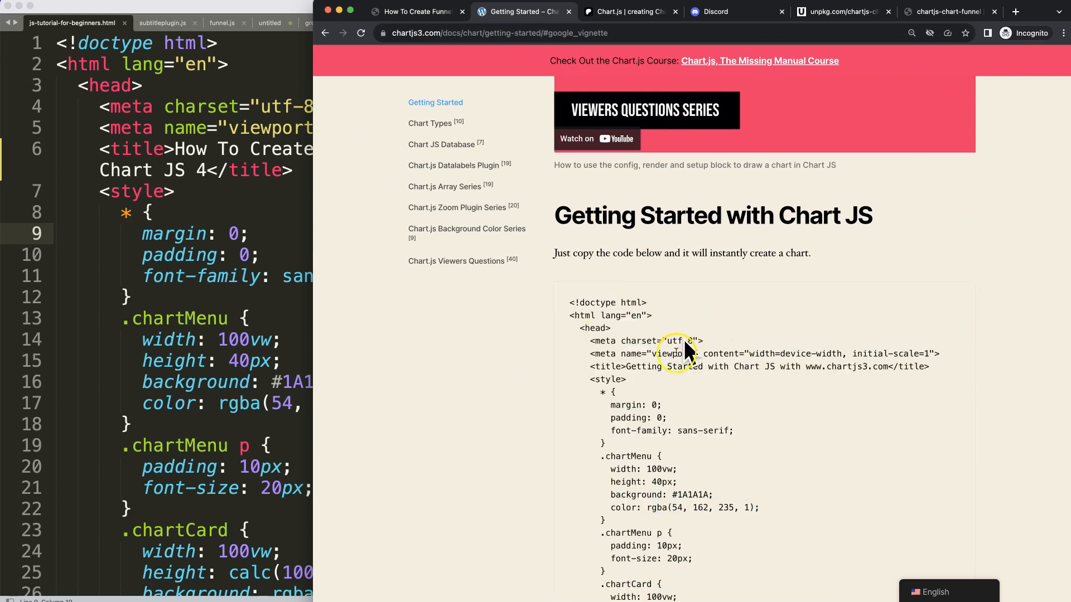
{"action": "left_click", "coordinate": [627, 12]}
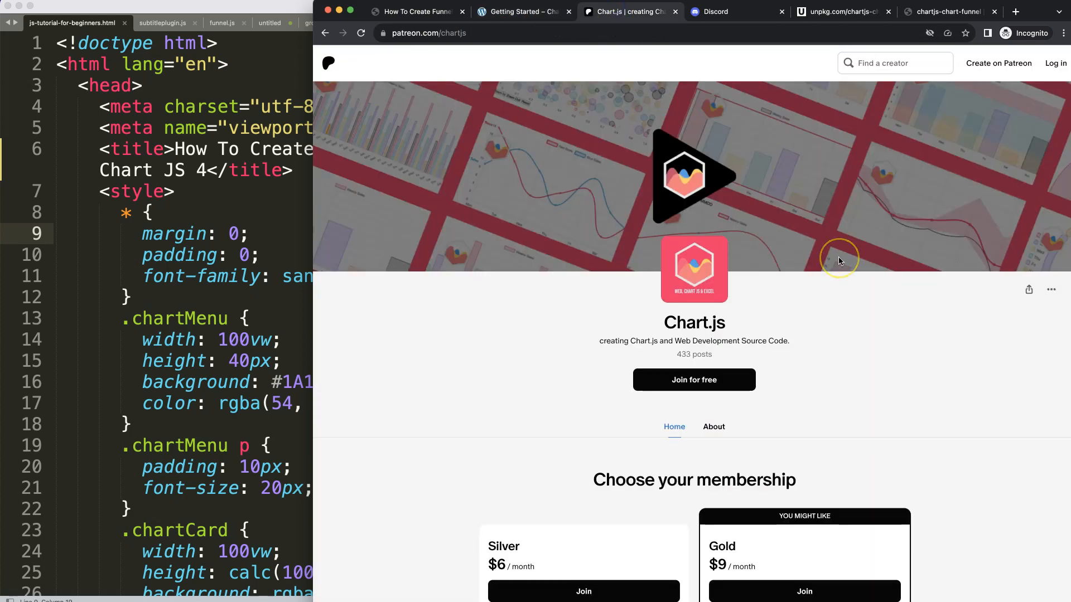
{"action": "mouse_move", "coordinate": [453, 356]}
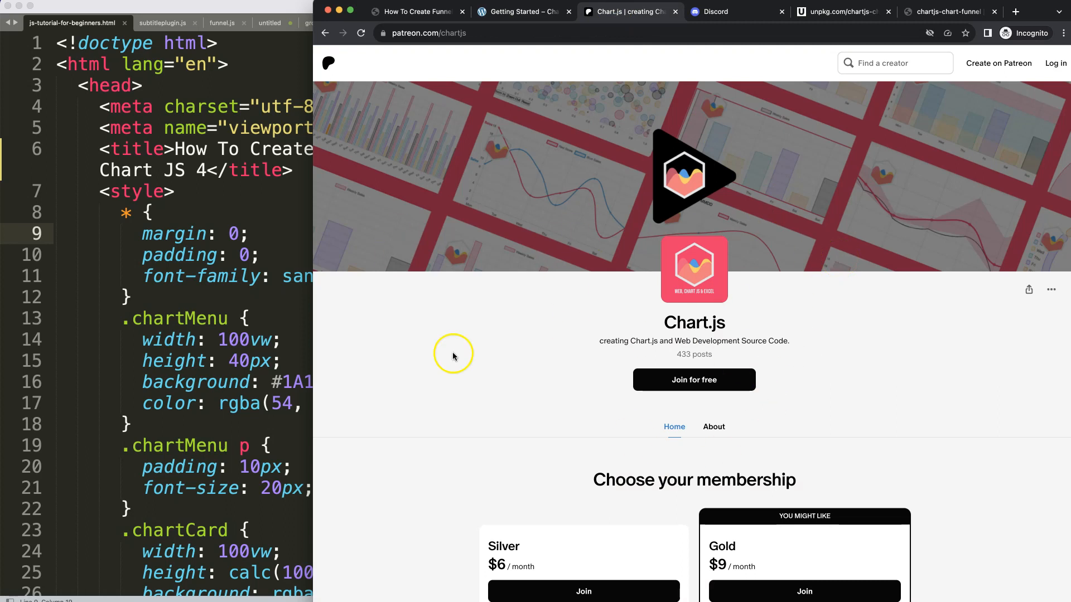
- Pass through the Chart.js Discord invite to the chartjs-chart-funnel documentation homepage
{"action": "left_click", "coordinate": [718, 11]}
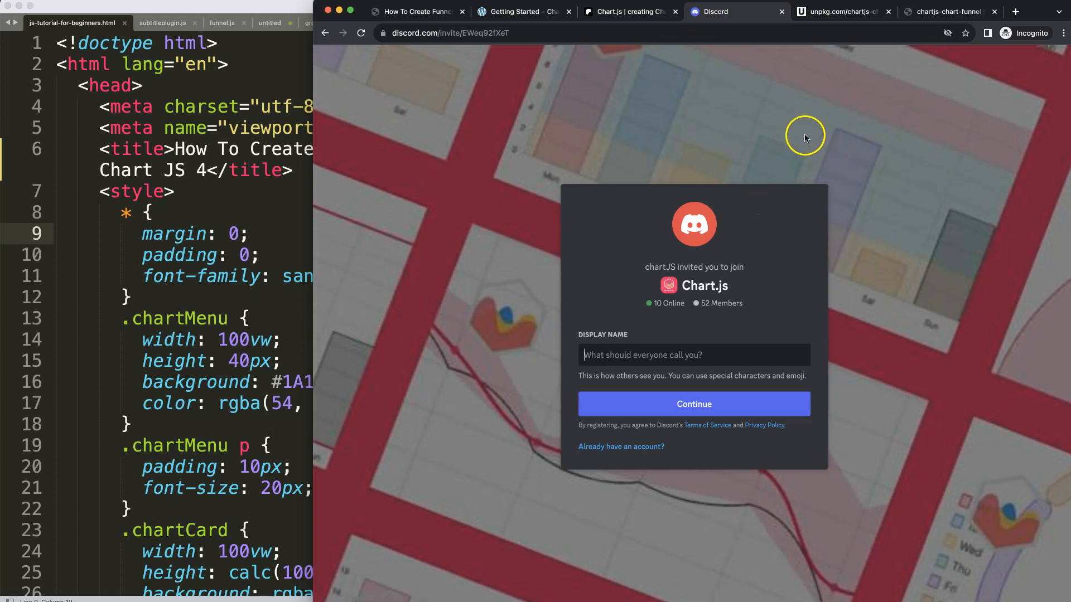
{"action": "left_click", "coordinate": [944, 12]}
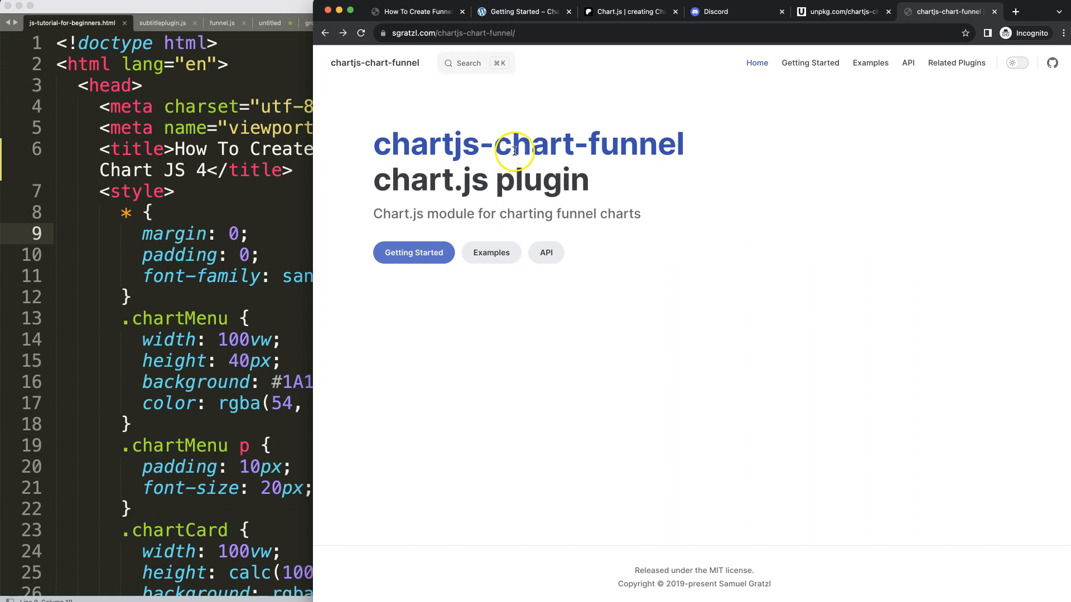
- Bring the js-tutorial-for-beginners.html file forward full-width in Sublime Text
{"action": "left_click", "coordinate": [413, 253]}
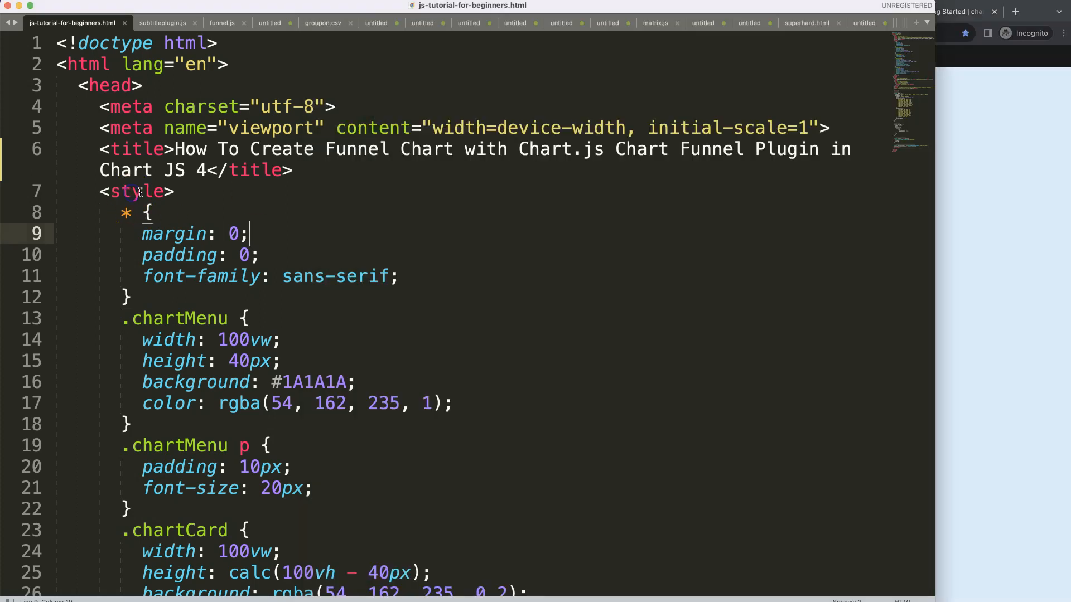
- Scroll down to the chart config to set its type to 'funnel'
{"action": "scroll", "scroll_direction": "down", "scroll_amount": 3}
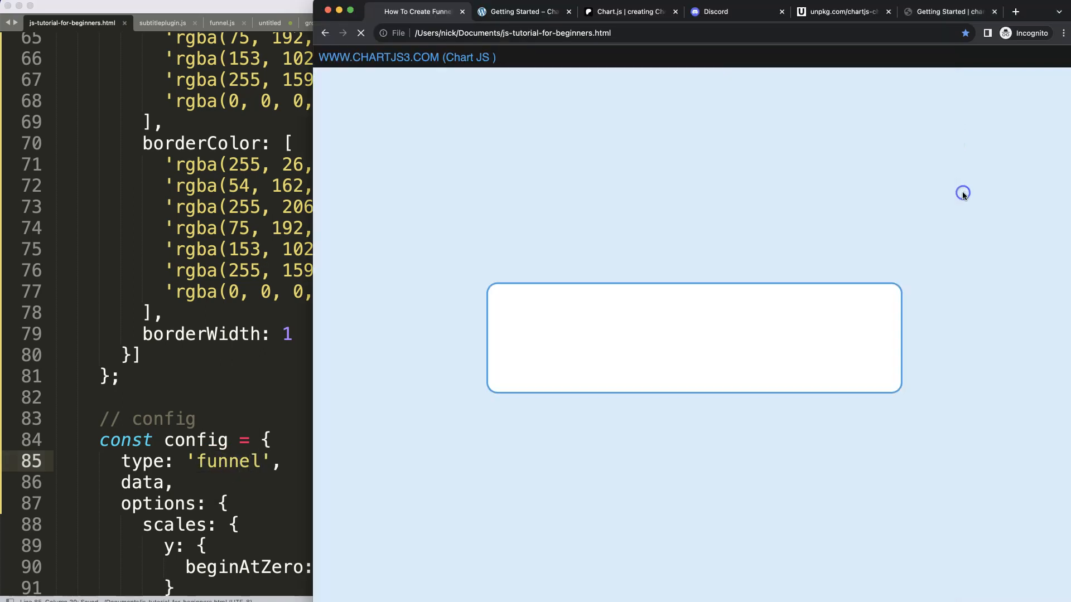
- Bring the reloaded seven-segment funnel chart page forward in Chrome
{"action": "left_click", "coordinate": [360, 33]}
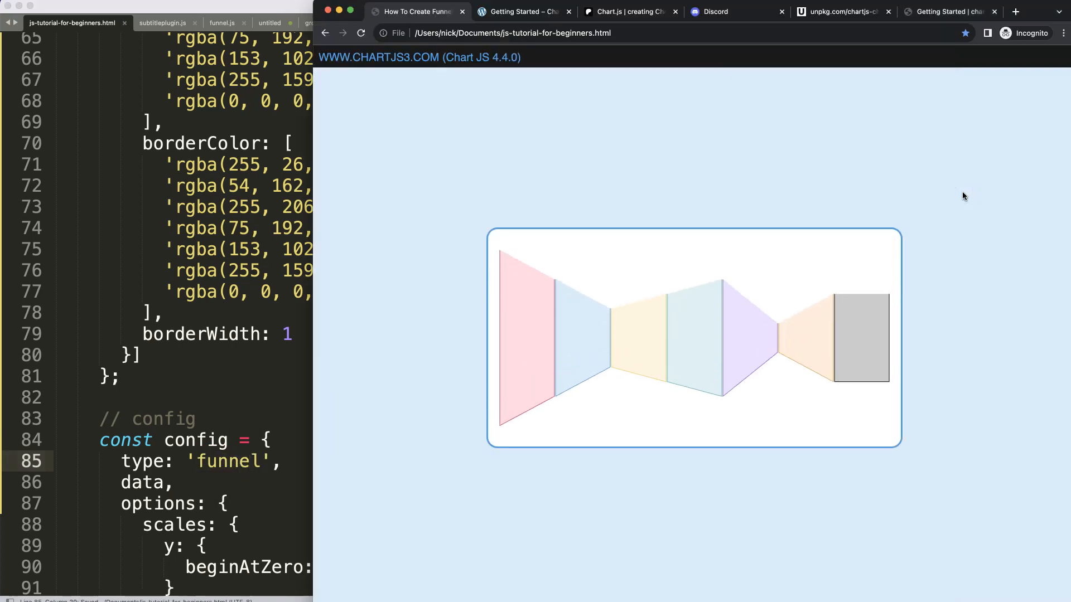
{"action": "mouse_move", "coordinate": [664, 310]}
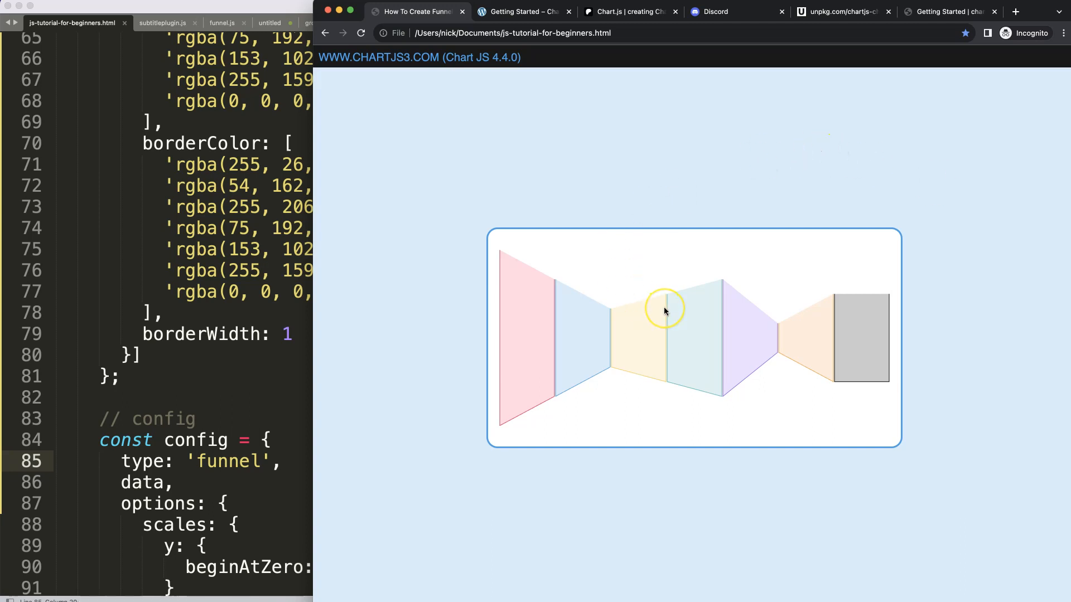
{"action": "mouse_move", "coordinate": [668, 311]}
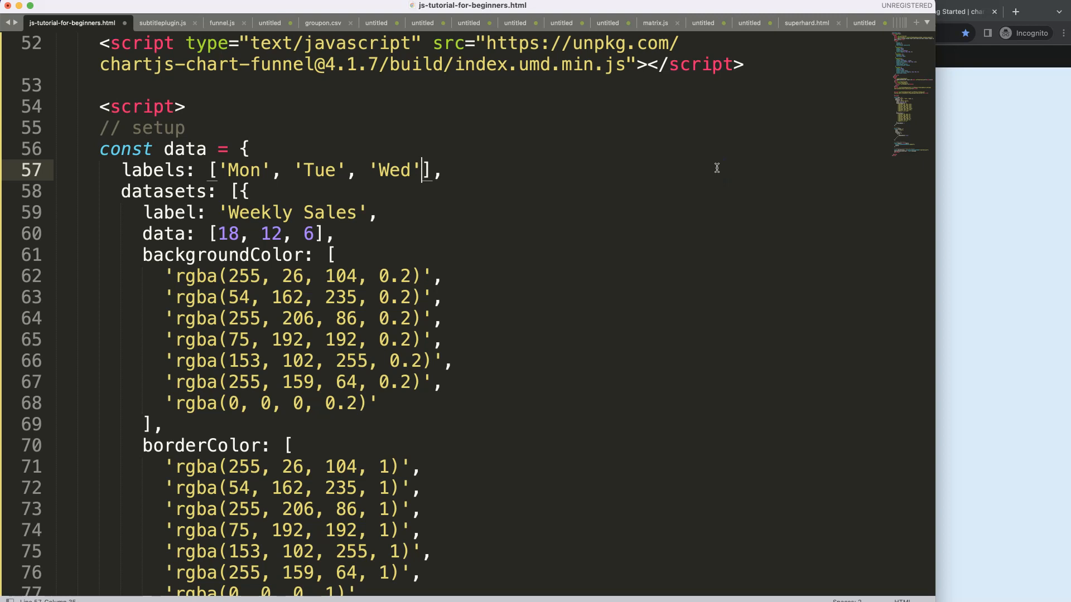
- Save the file with the Mon, Tue, Wed labels and 18, 12, 6 data
{"action": "key", "text": "cmd+s"}
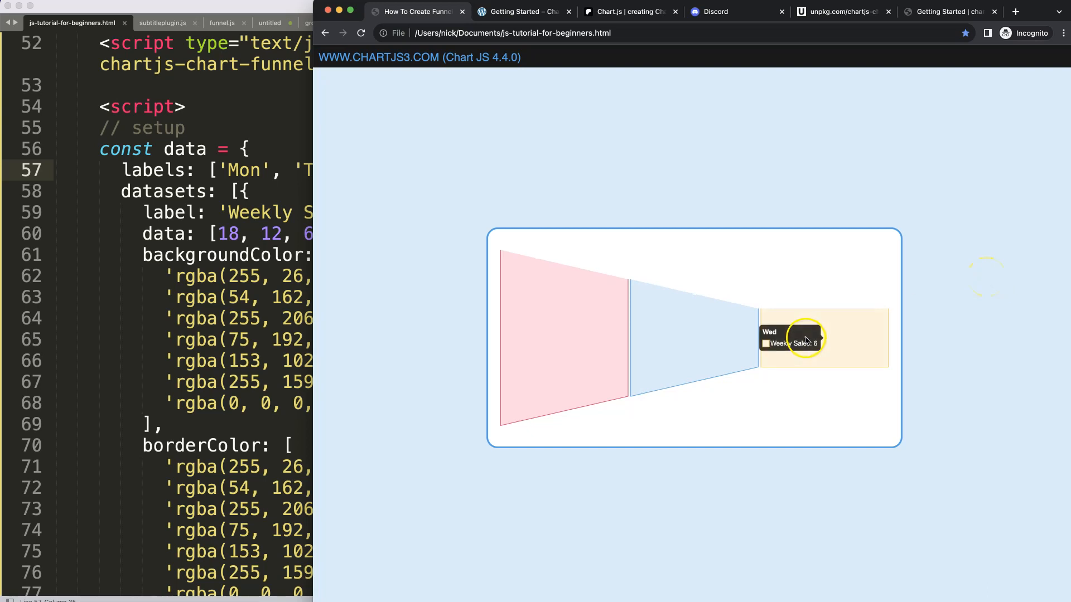
{"action": "mouse_move", "coordinate": [515, 258]}
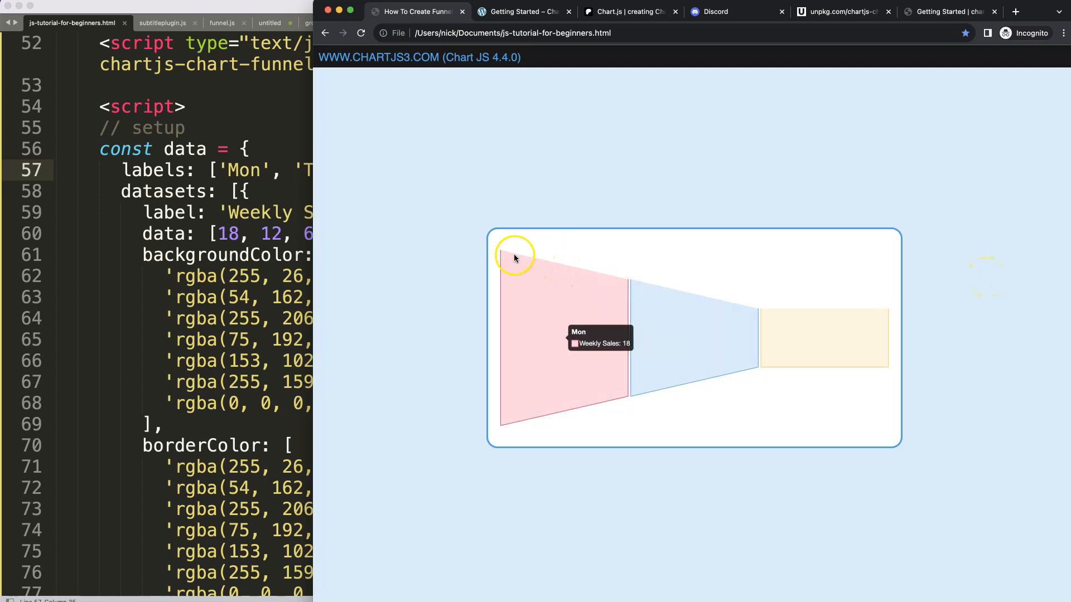
{"action": "mouse_move", "coordinate": [621, 285]}
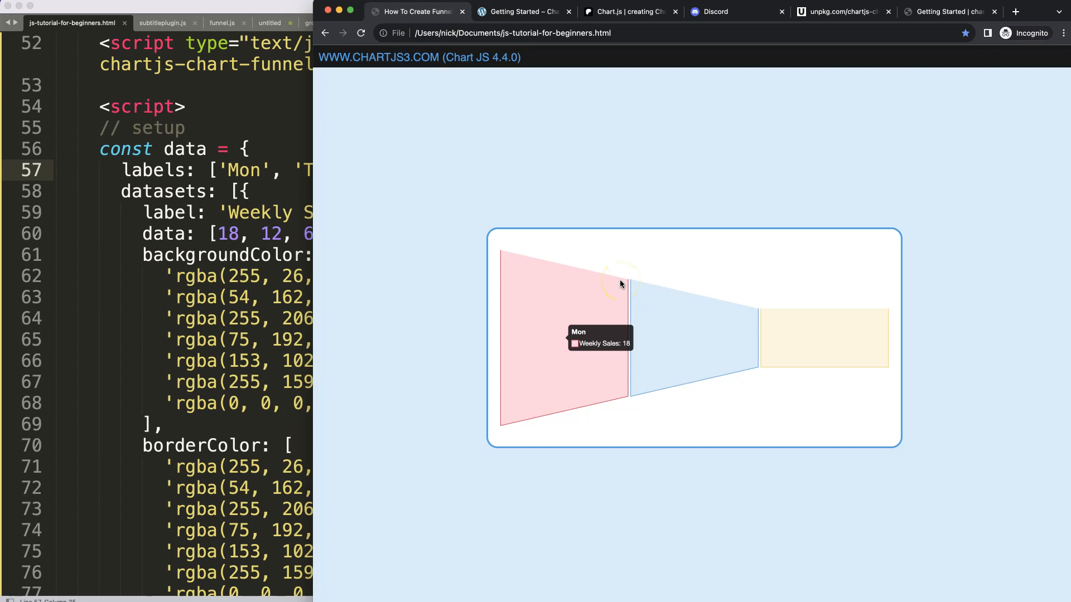
{"action": "mouse_move", "coordinate": [727, 307]}
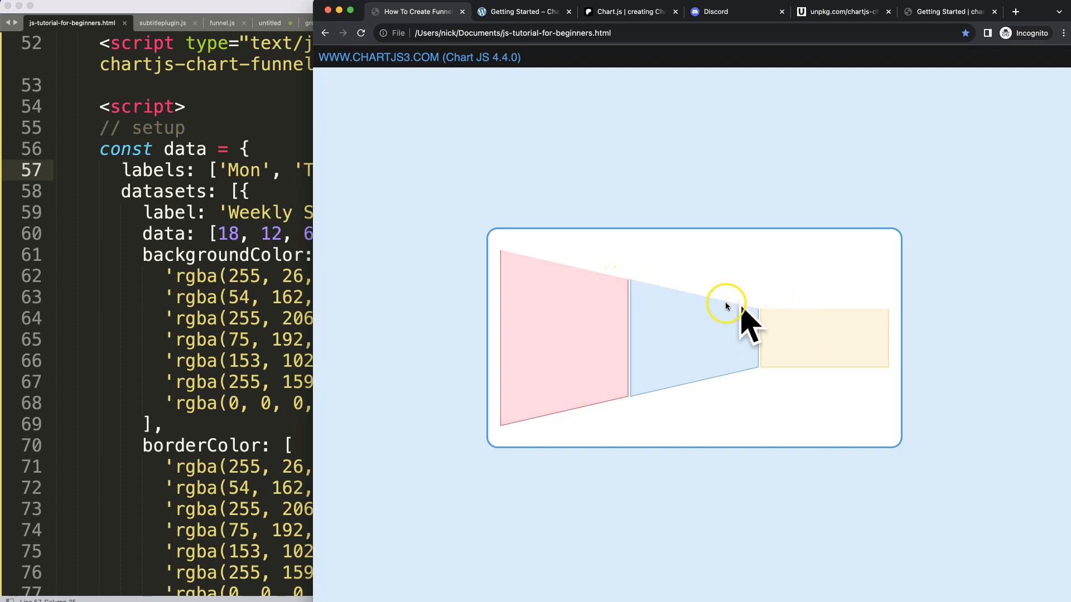
{"action": "mouse_move", "coordinate": [706, 312]}
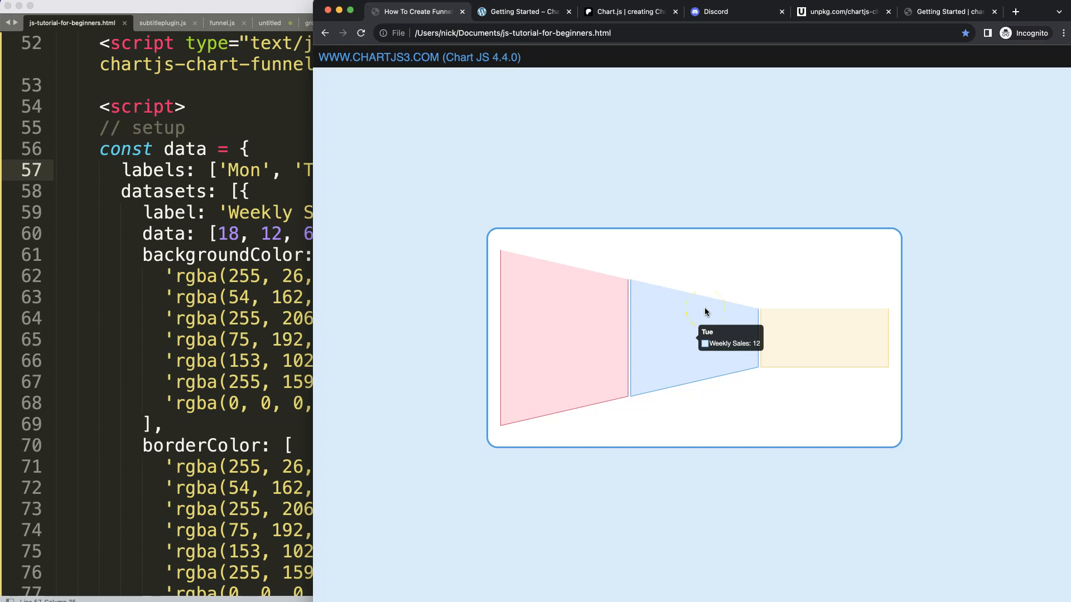
{"action": "mouse_move", "coordinate": [515, 258]}
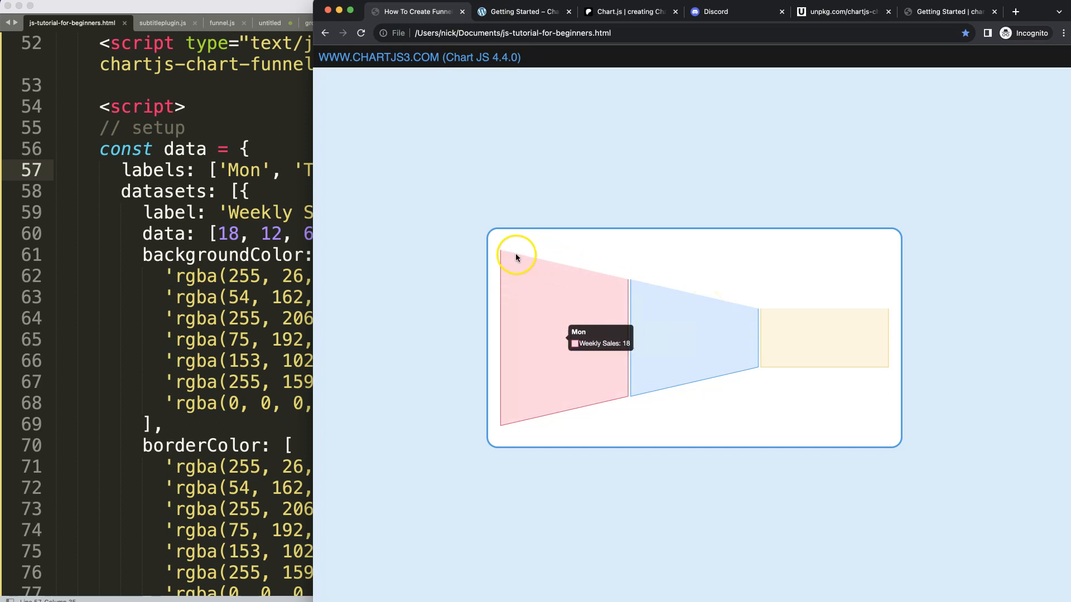
{"action": "mouse_move", "coordinate": [750, 308]}
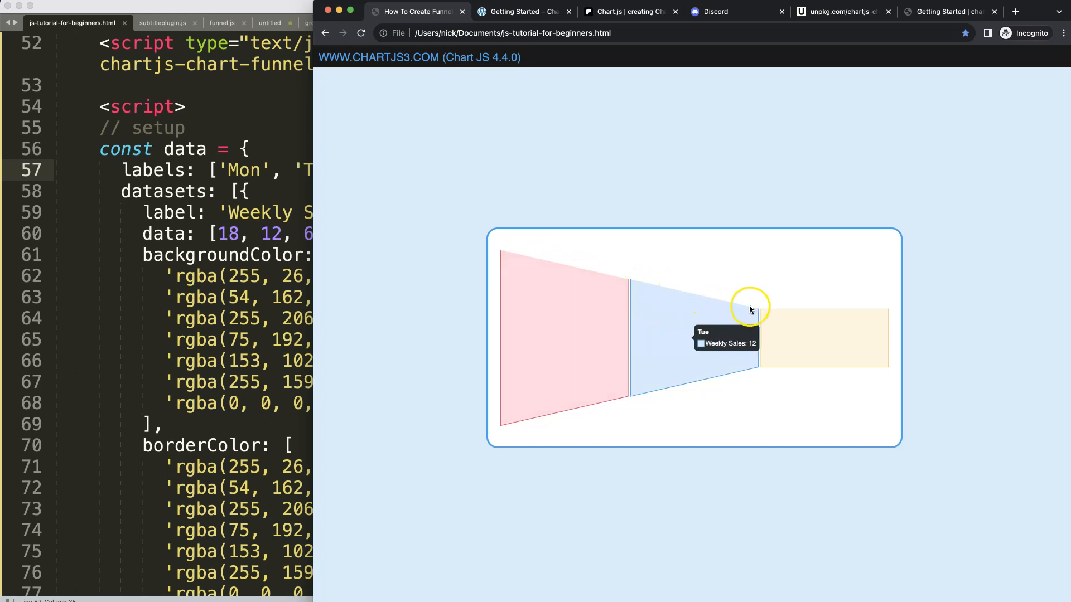
{"action": "mouse_move", "coordinate": [509, 258]}
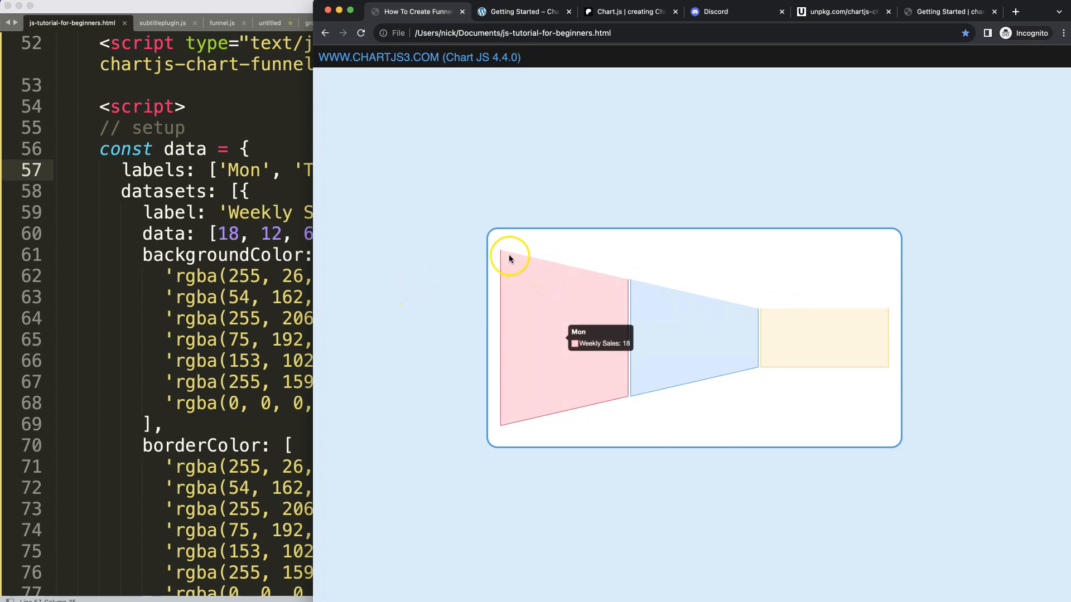
{"action": "mouse_move", "coordinate": [526, 265]}
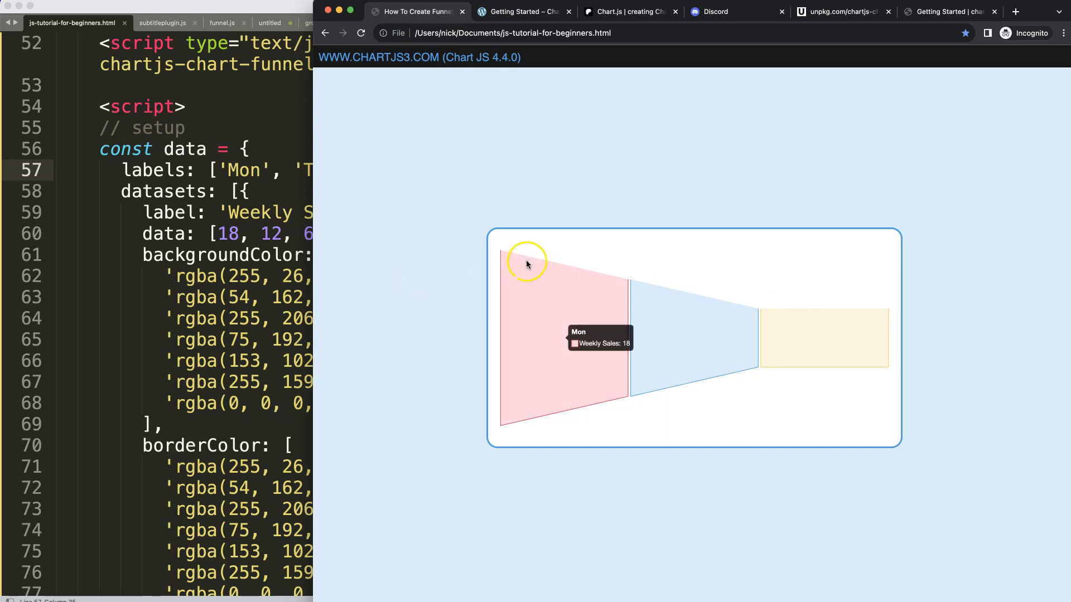
{"action": "mouse_move", "coordinate": [666, 294]}
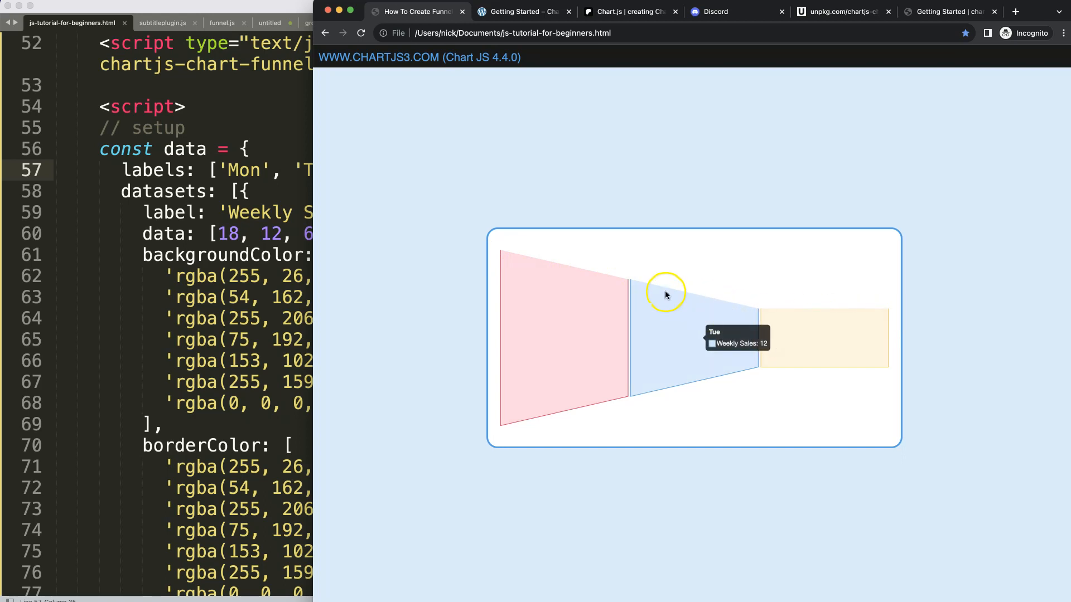
{"action": "mouse_move", "coordinate": [393, 242]}
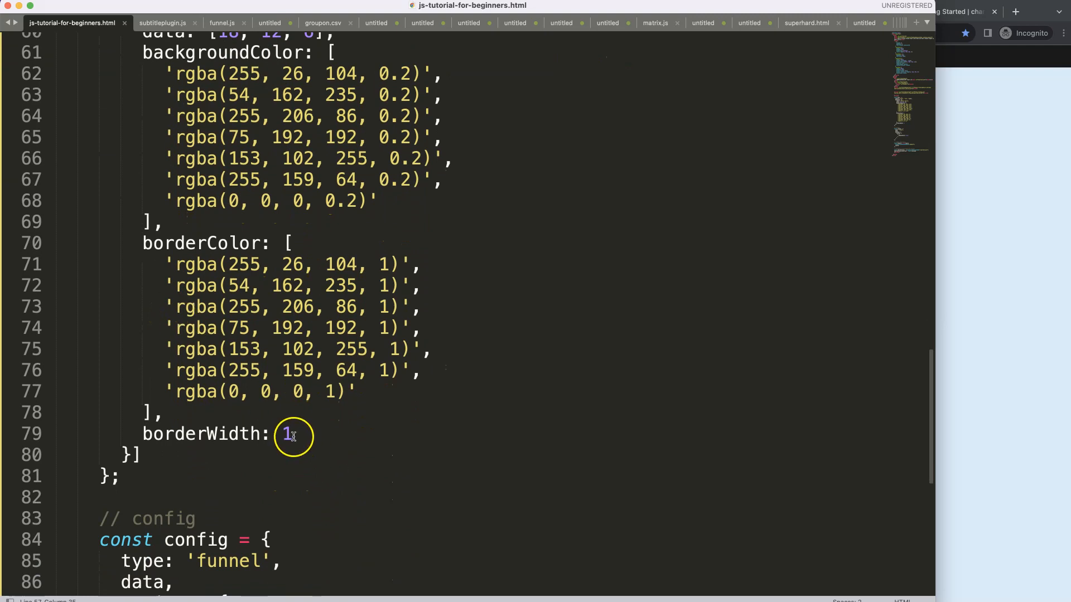
- Set borderWidth to 0 and replace the borderColor array with 'transparent'
{"action": "type", "text": "0"}
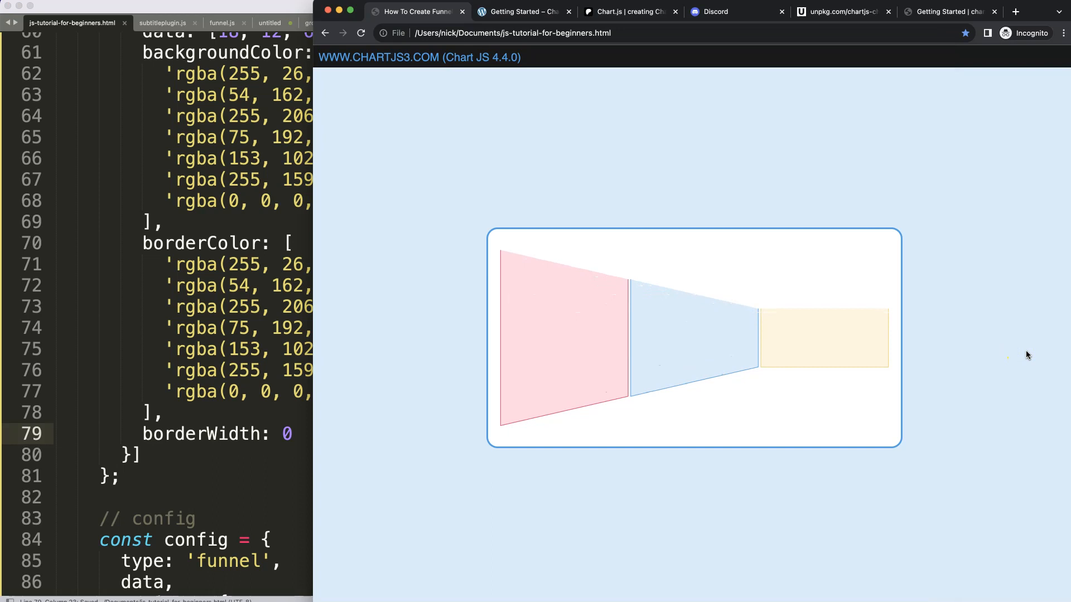
{"action": "mouse_move", "coordinate": [508, 295]}
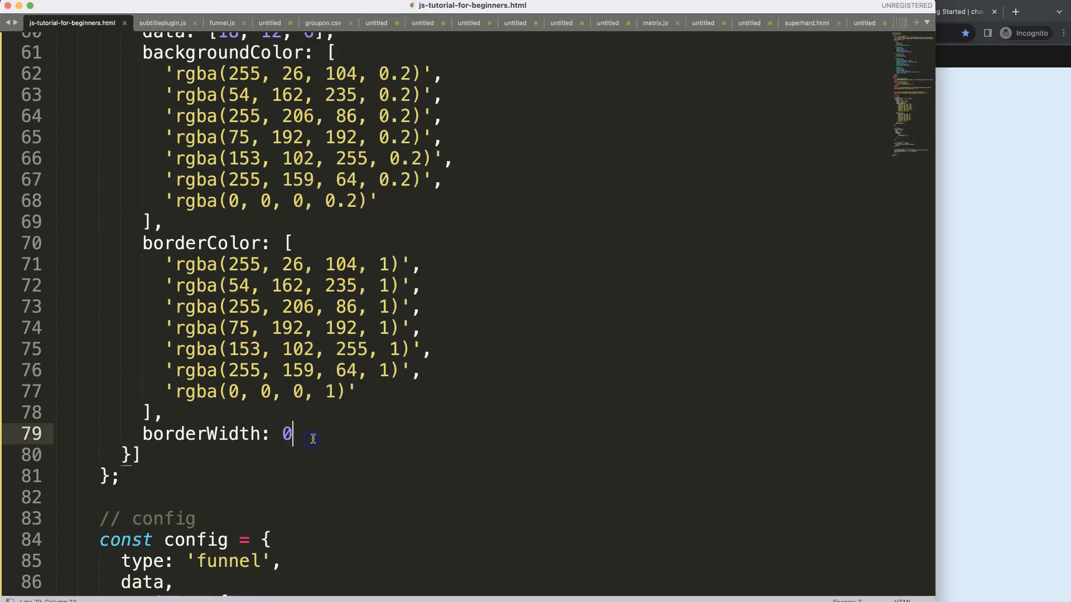
{"action": "left_click", "coordinate": [167, 384]}
{"action": "type", "text": "'',"}
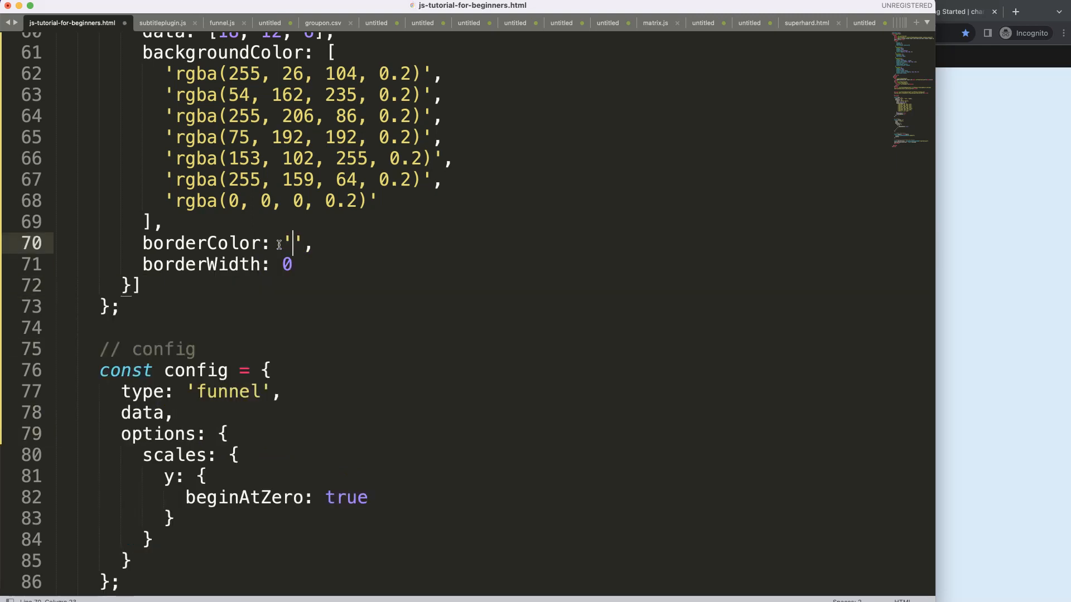
{"action": "type", "text": "transpare"}
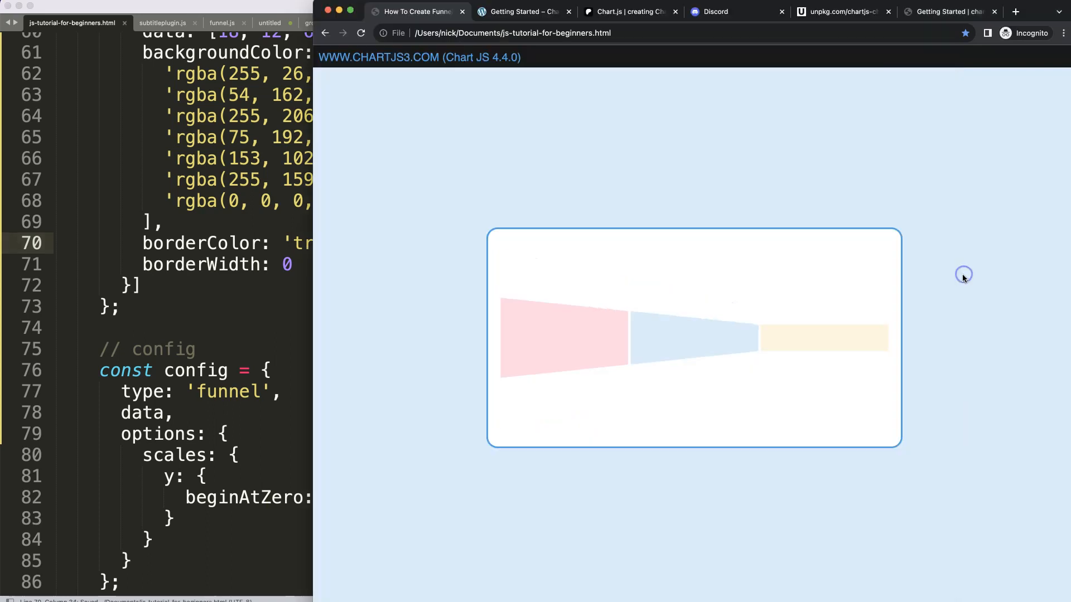
{"action": "mouse_move", "coordinate": [524, 433]}
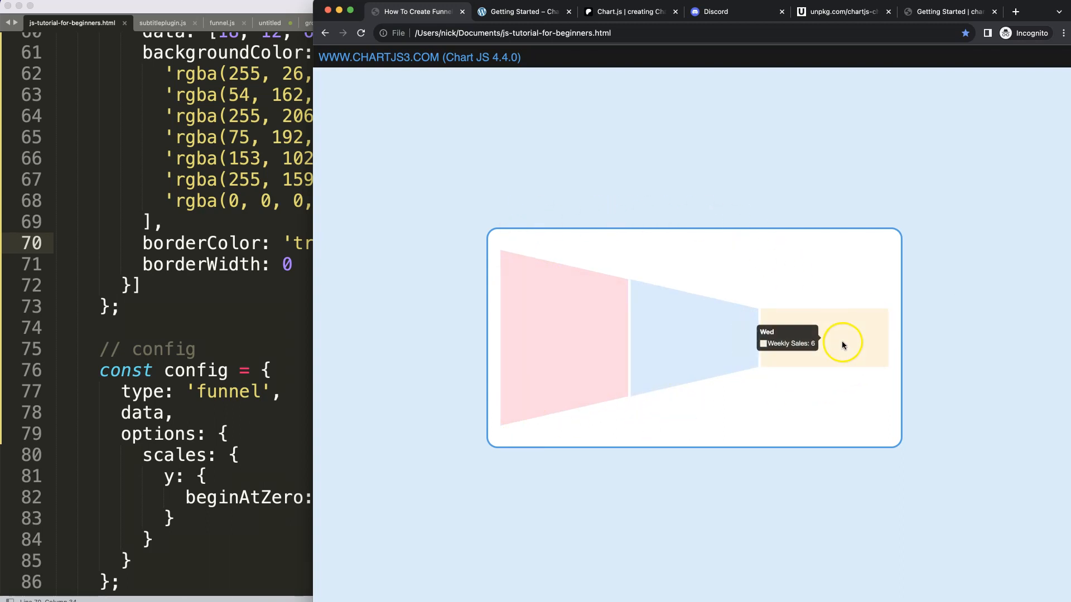
{"action": "mouse_move", "coordinate": [911, 266]}
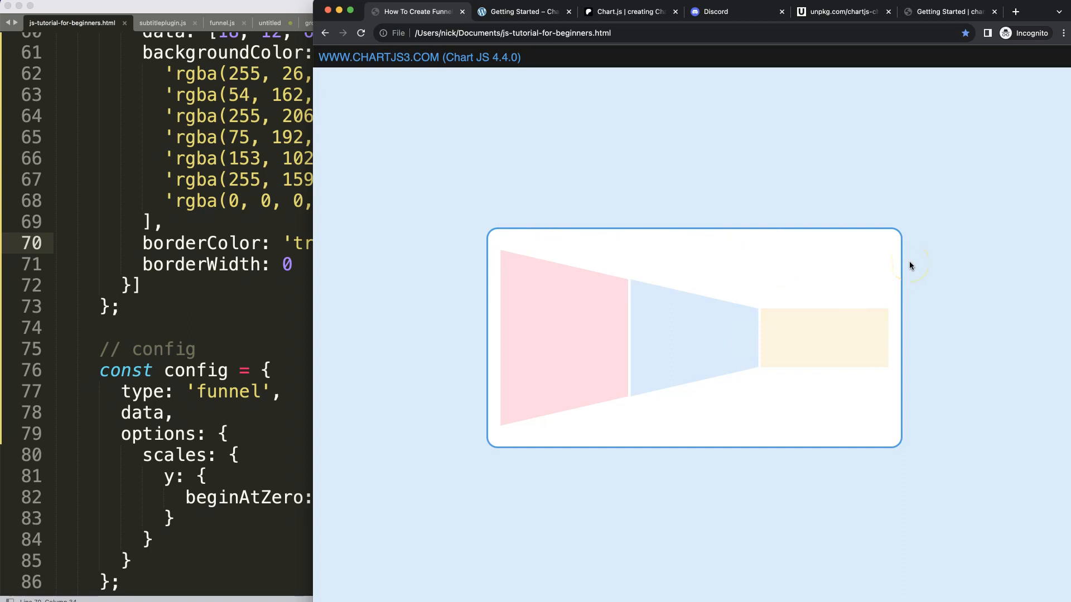